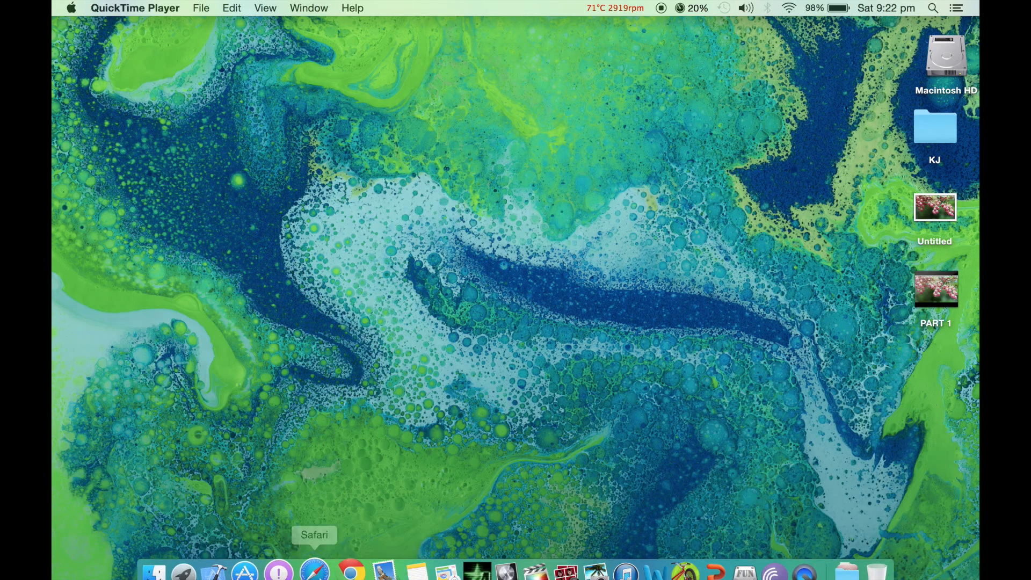
Step: Launch Safari and search Google for 'apple beta yosemite'
click(315, 574)
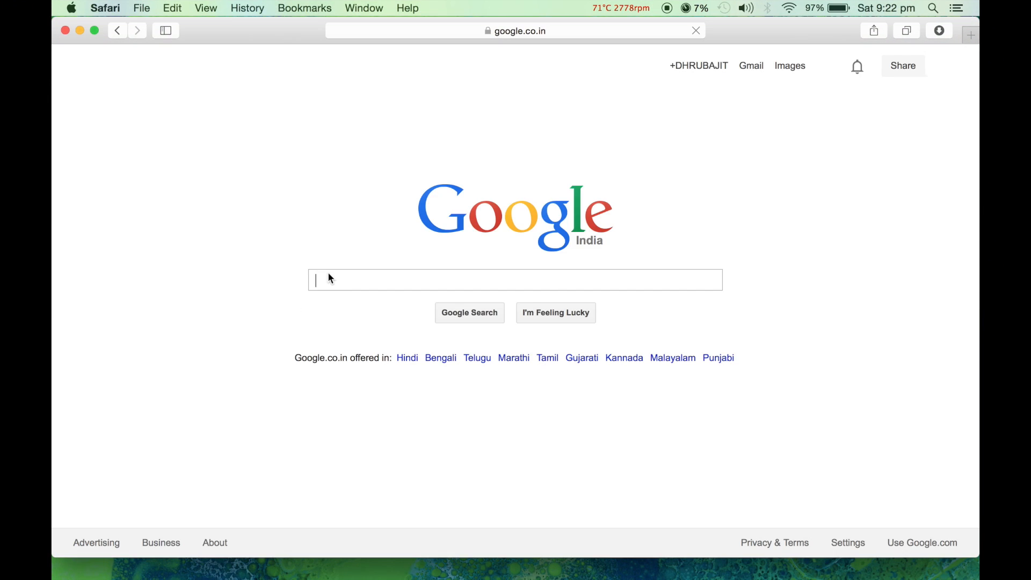
text(Apple beta)
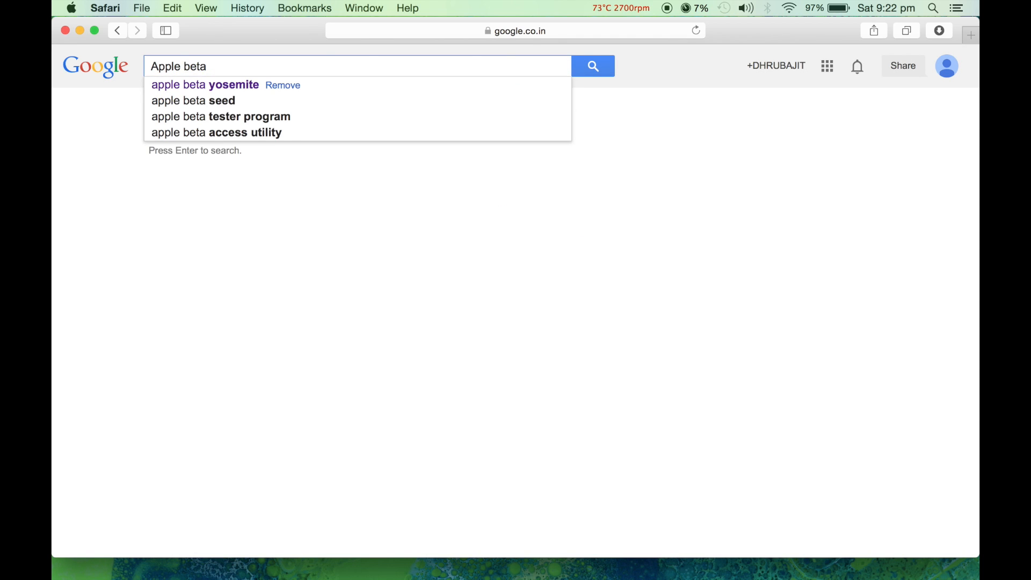
click(192, 85)
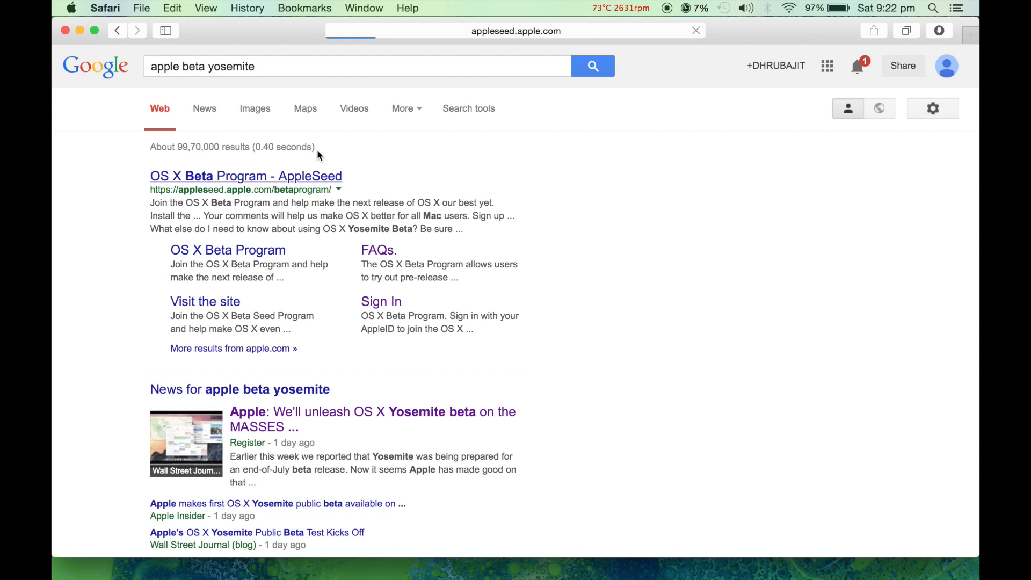
Step: Open the OS X Beta Program result and go to its Apple ID sign-in page
click(245, 176)
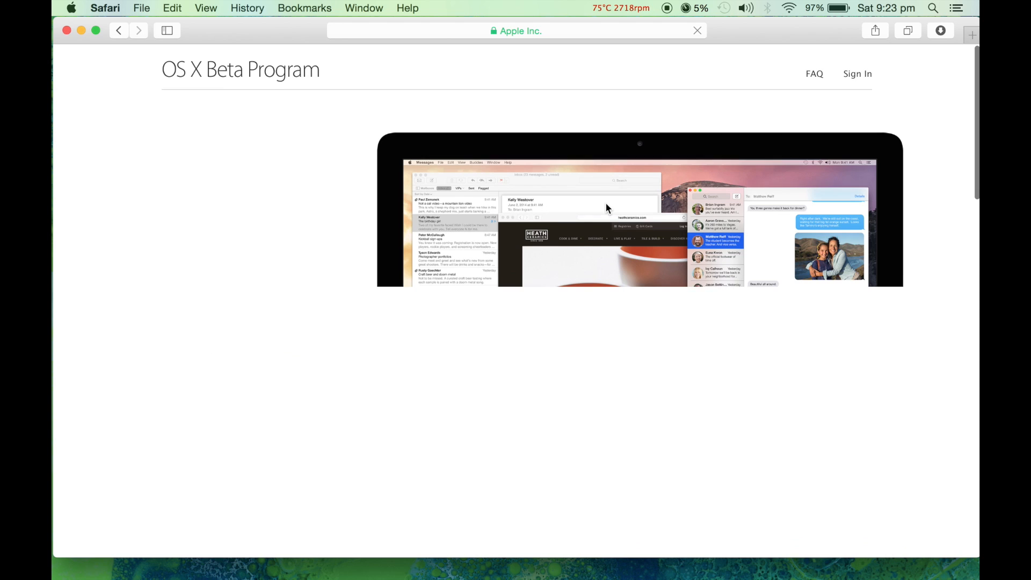
scroll(down, 3)
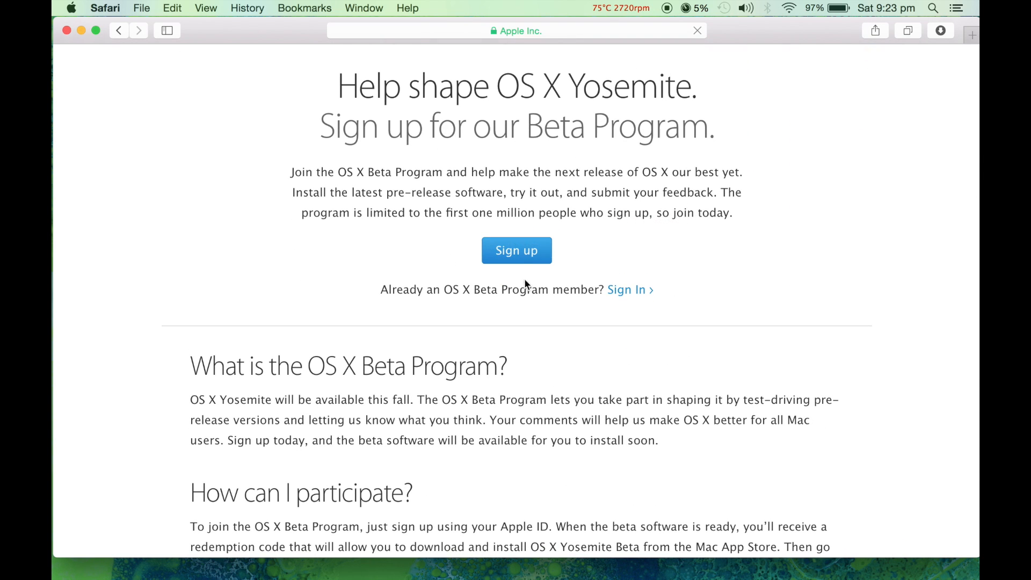
mouse_move(523, 252)
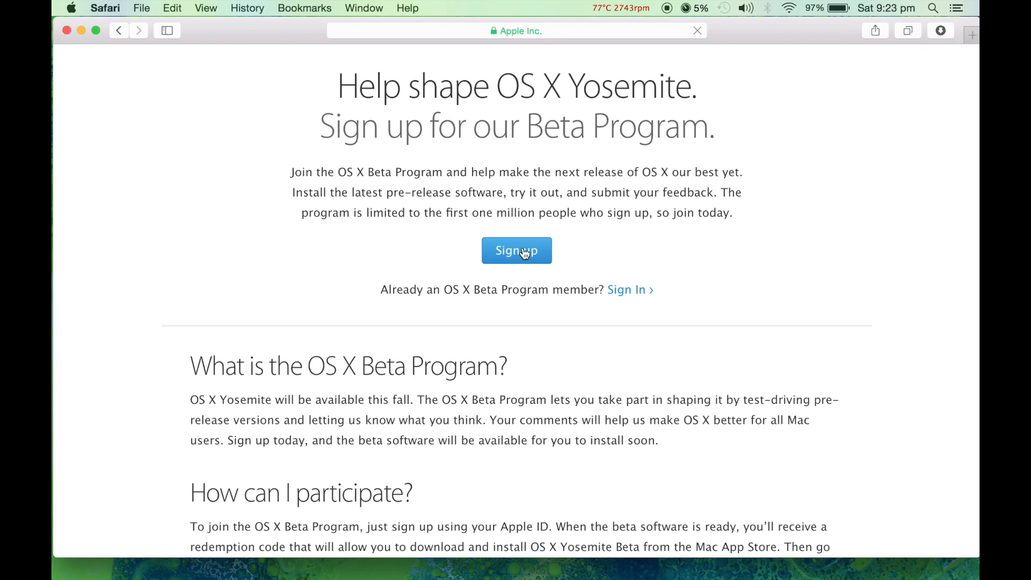
mouse_move(614, 295)
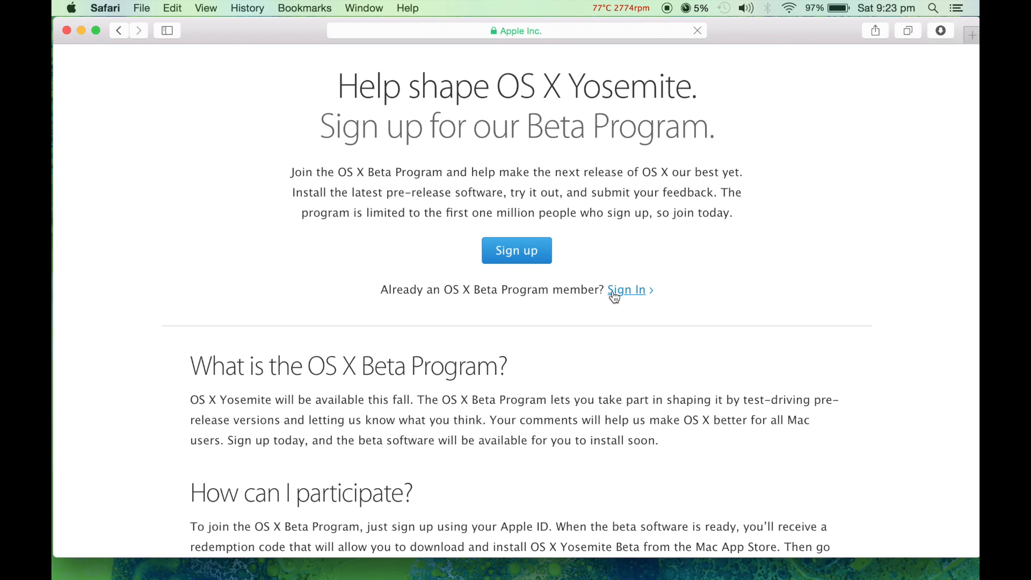
mouse_move(609, 285)
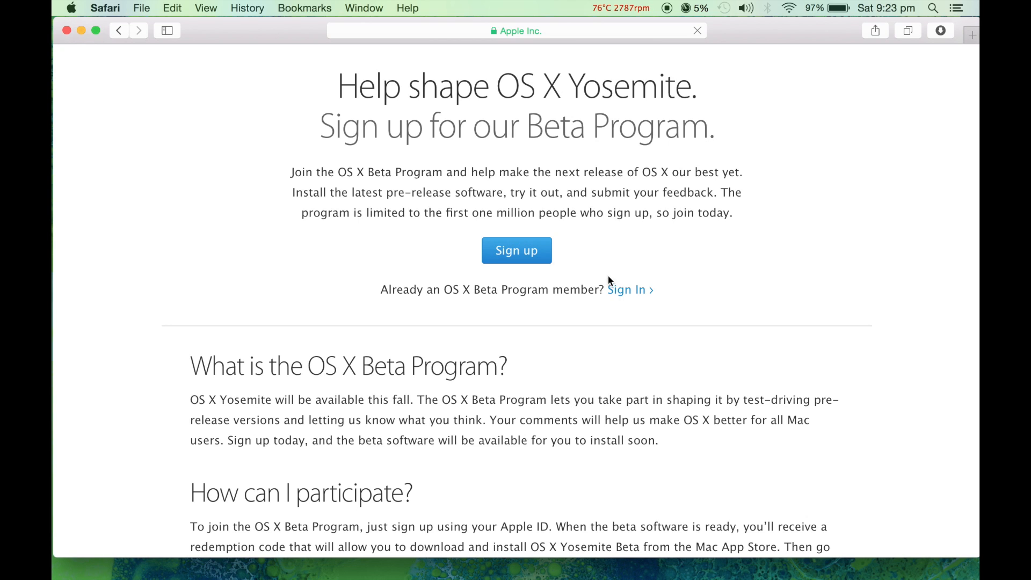
click(630, 290)
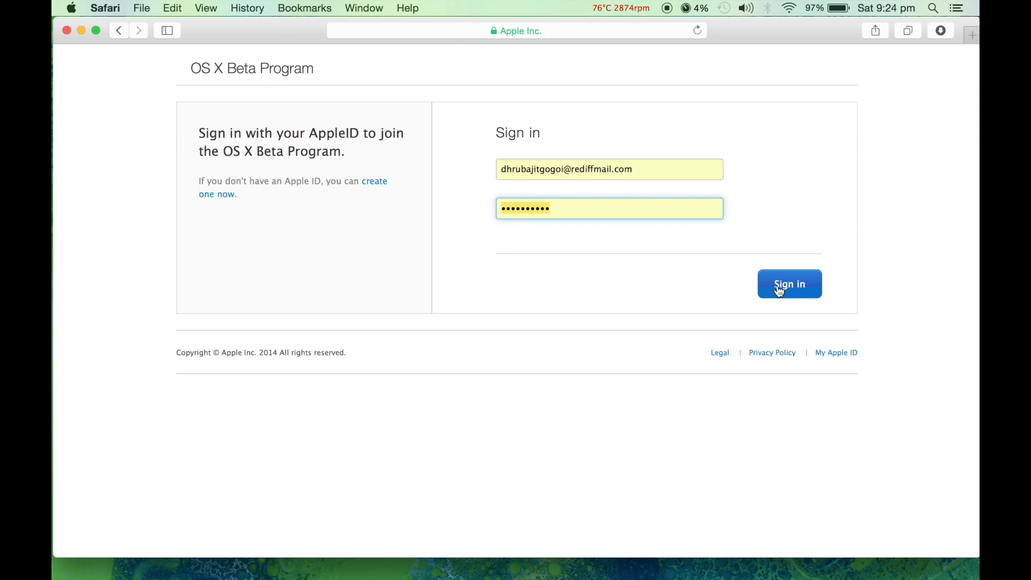
Step: Submit the Apple ID sign-in, then request the OS X Yosemite Beta redemption code
click(789, 284)
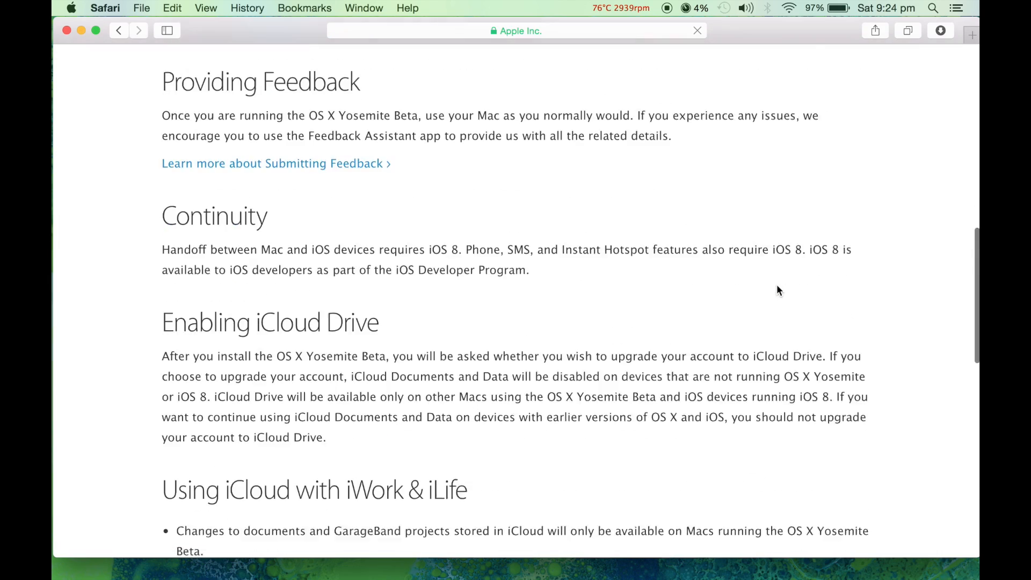
scroll(down, 3)
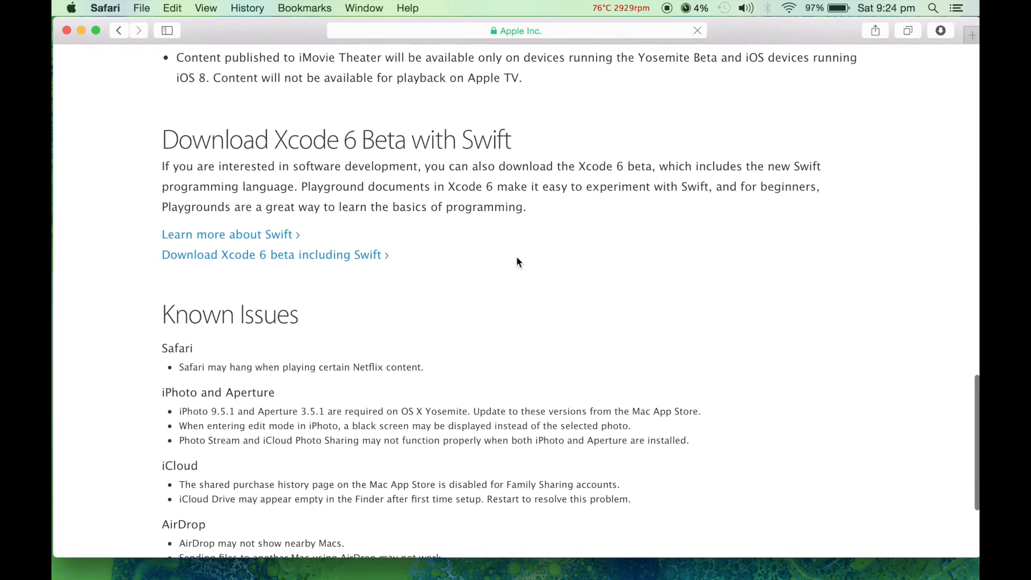
scroll(down, 3)
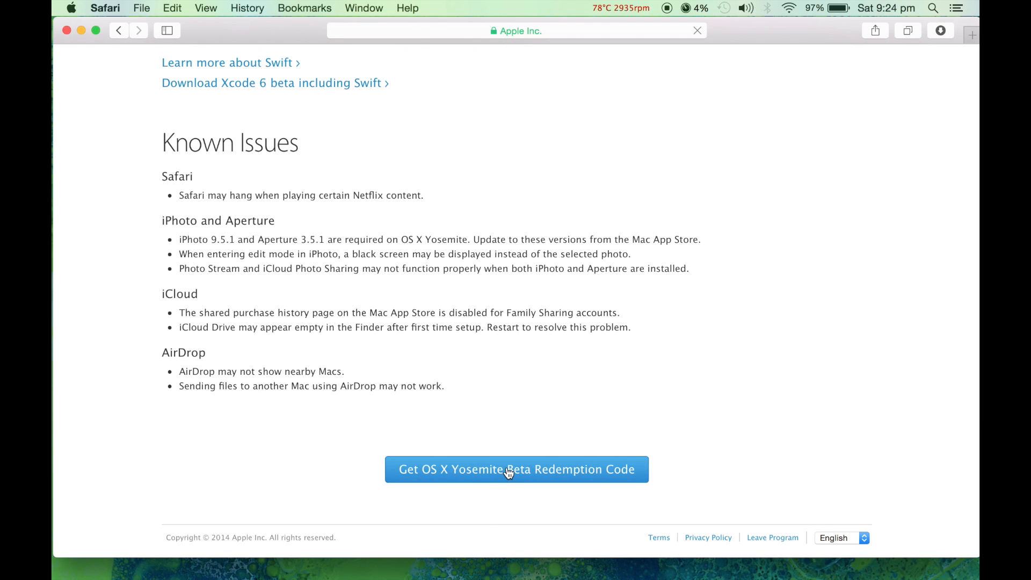
click(508, 471)
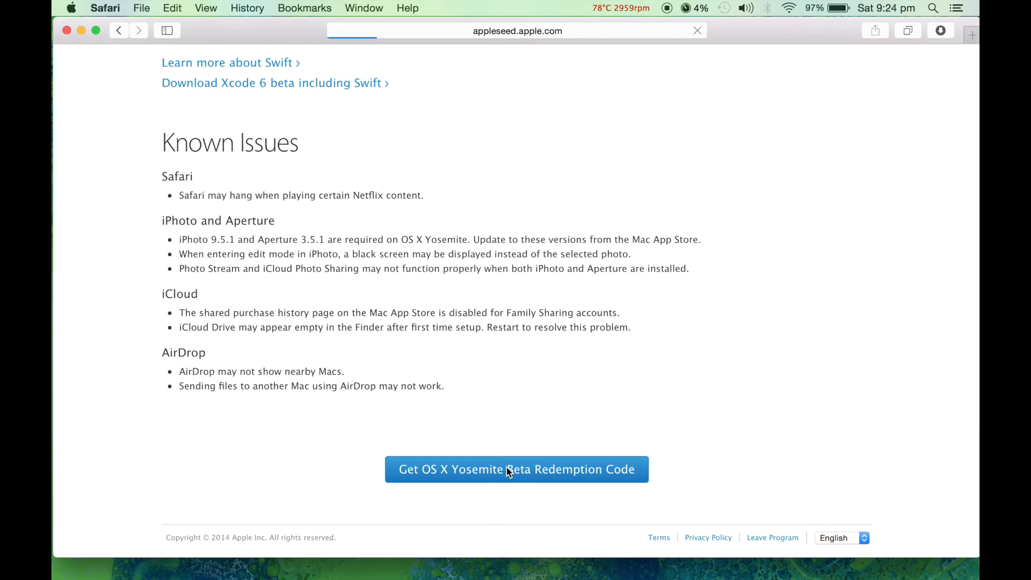
Step: Scroll down the guide to step 3 with the redemption code and Download OS X Yosemite Beta
click(516, 469)
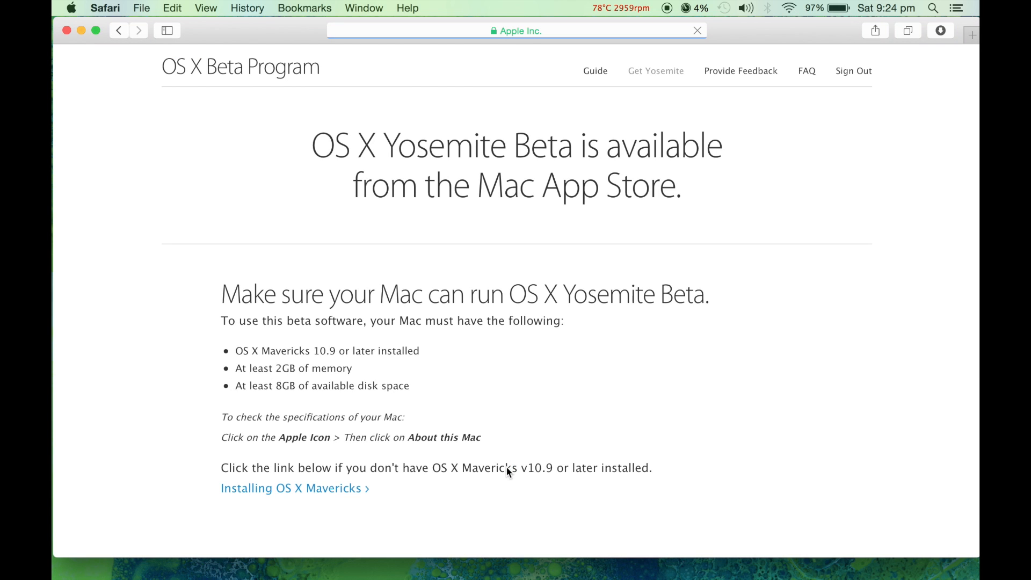
scroll(down, 3)
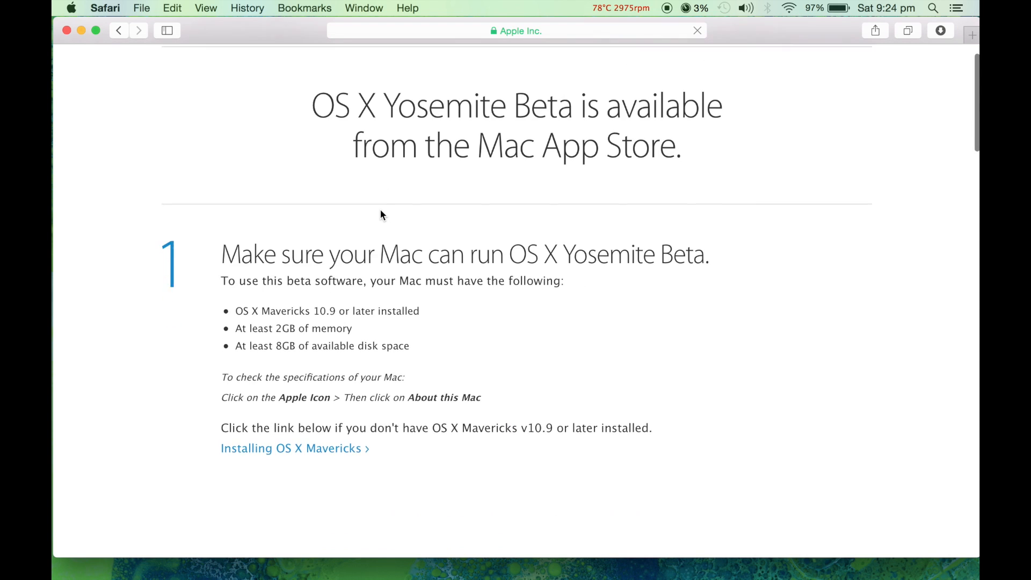
scroll(down, 3)
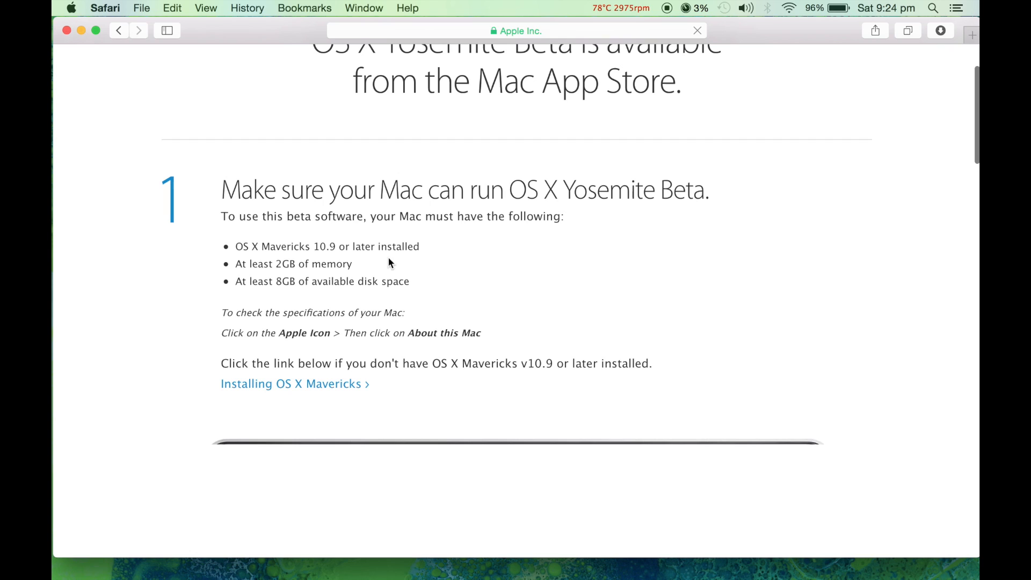
scroll(down, 3)
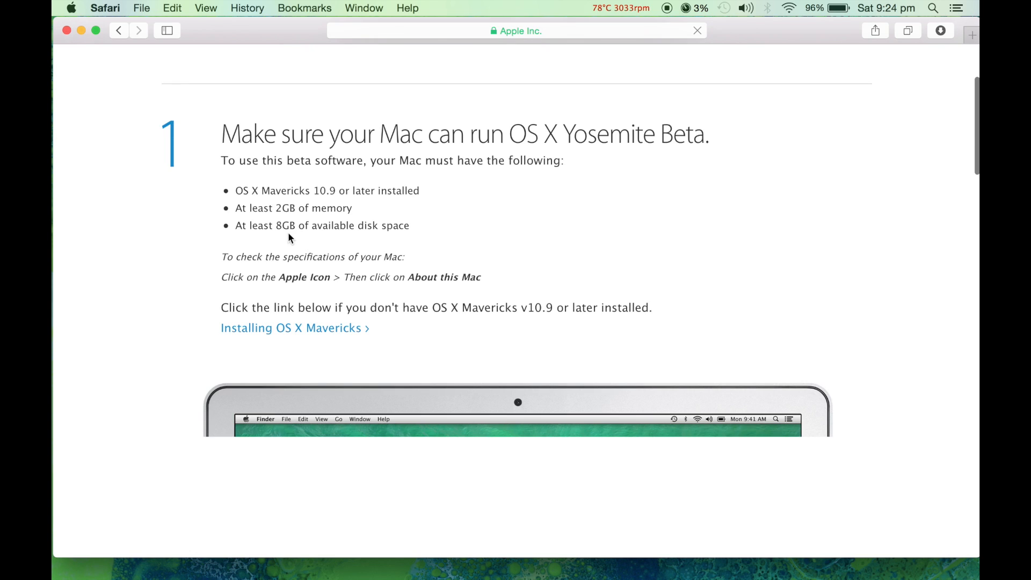
mouse_move(299, 221)
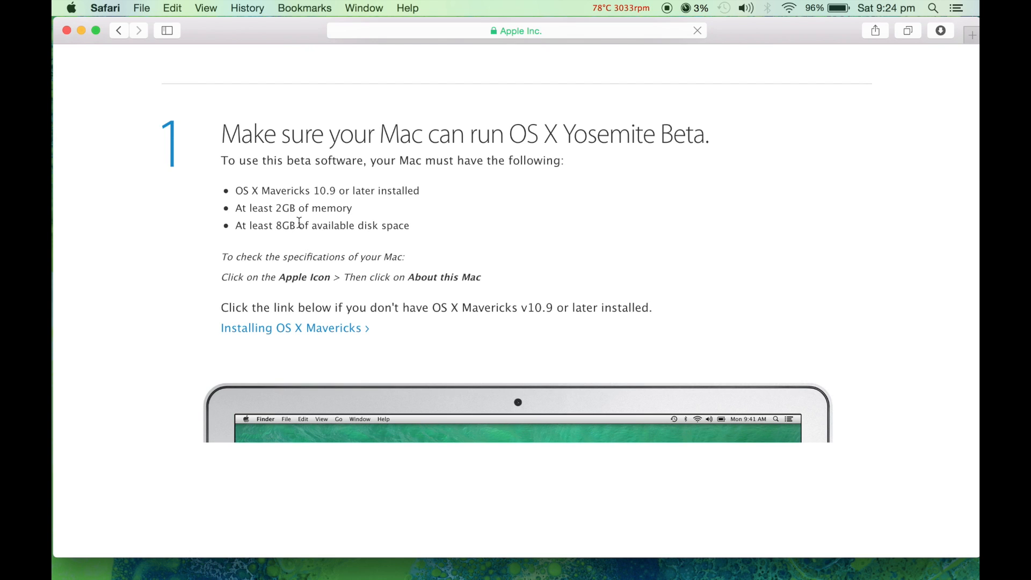
scroll(down, 3)
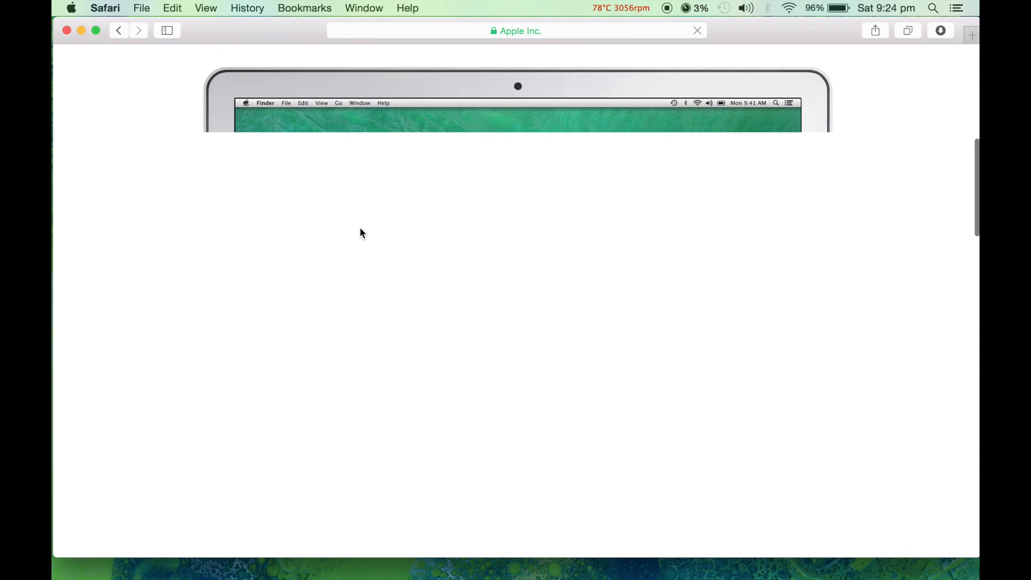
scroll(down, 3)
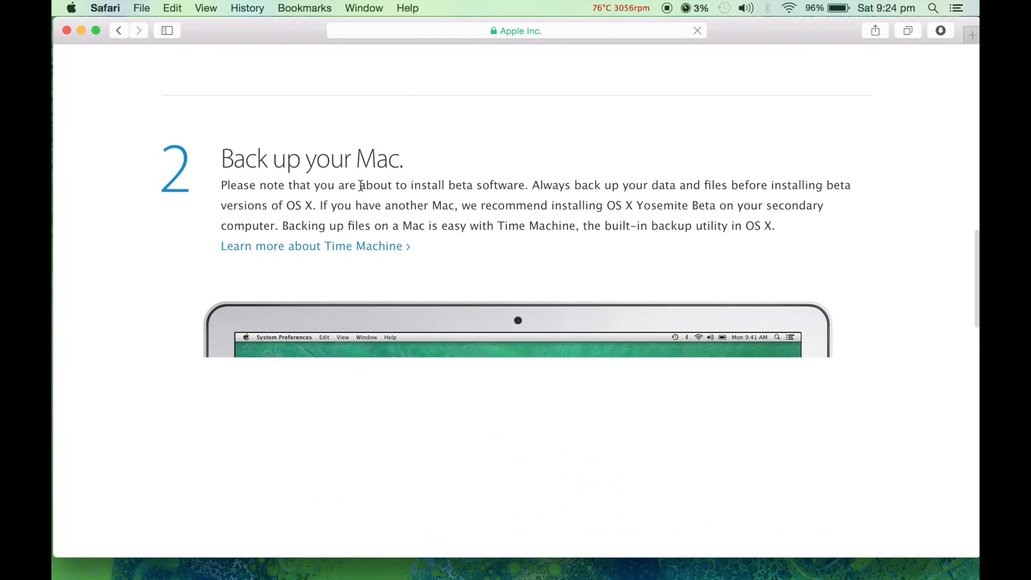
scroll(down, 3)
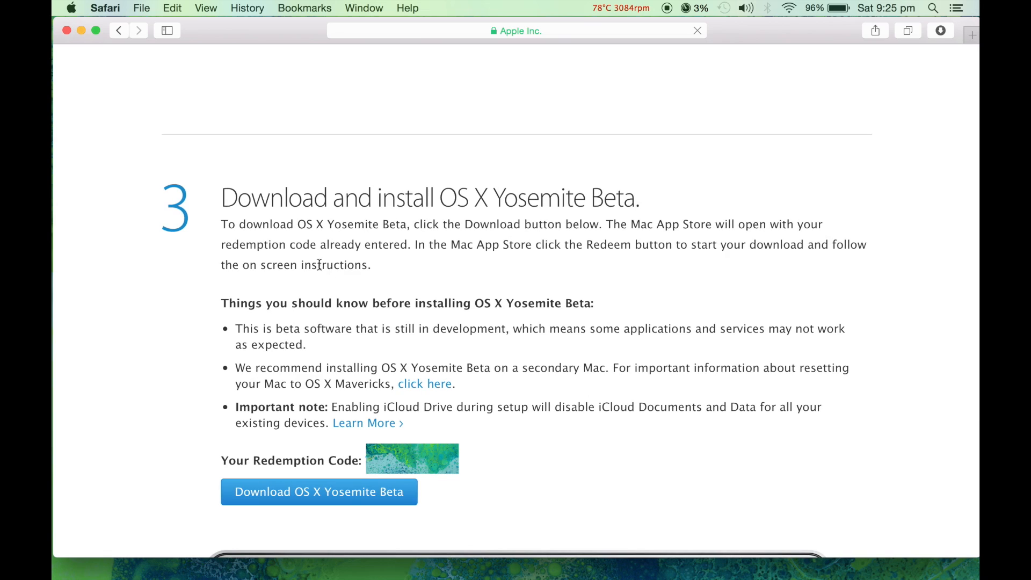
mouse_move(439, 289)
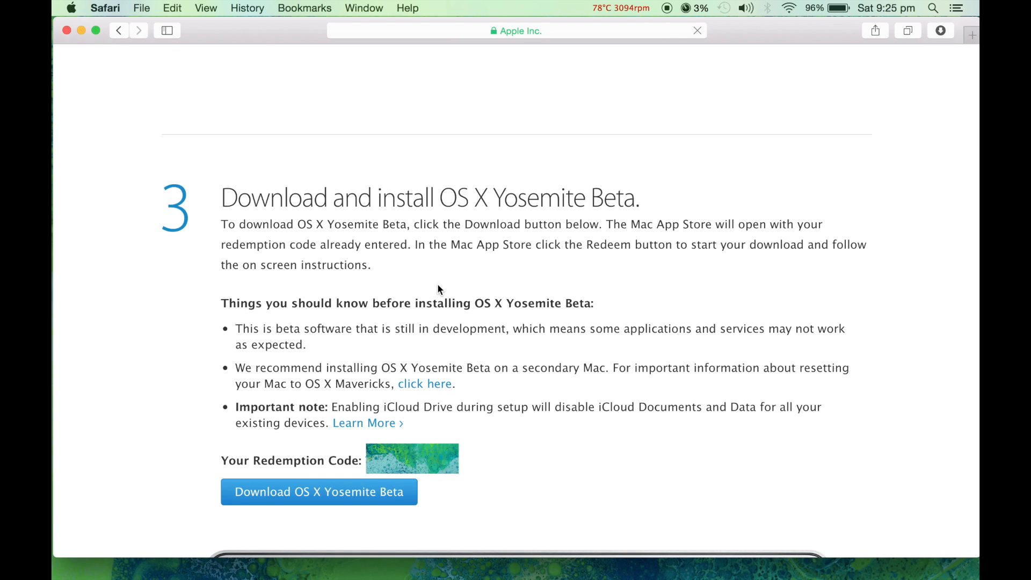
scroll(down, 3)
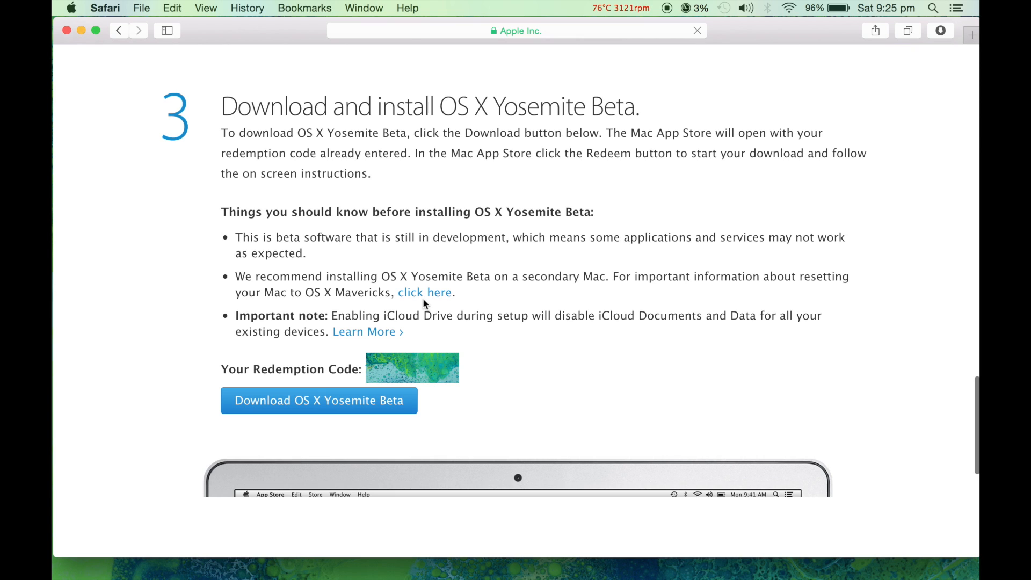
mouse_move(328, 421)
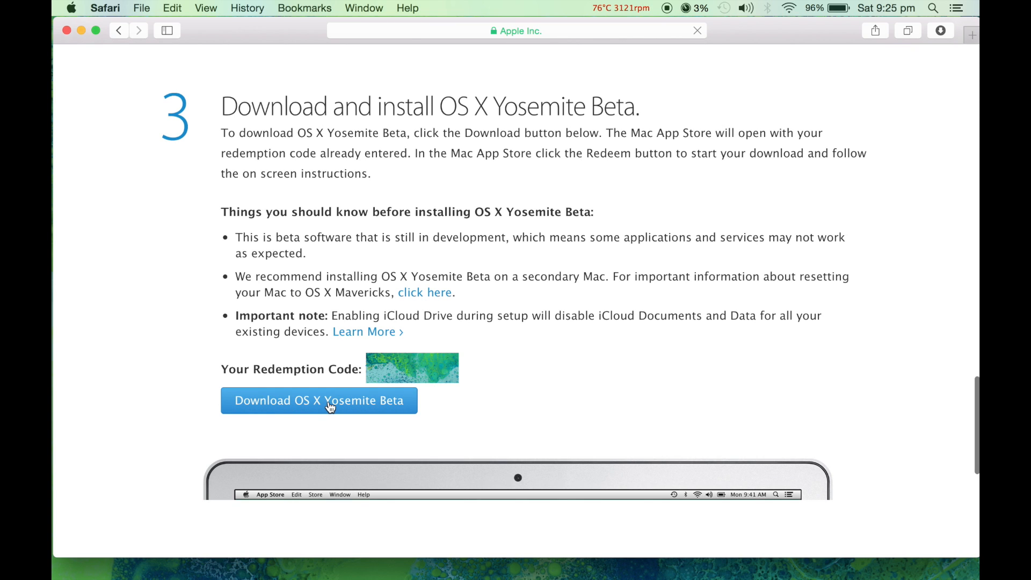
scroll(down, 3)
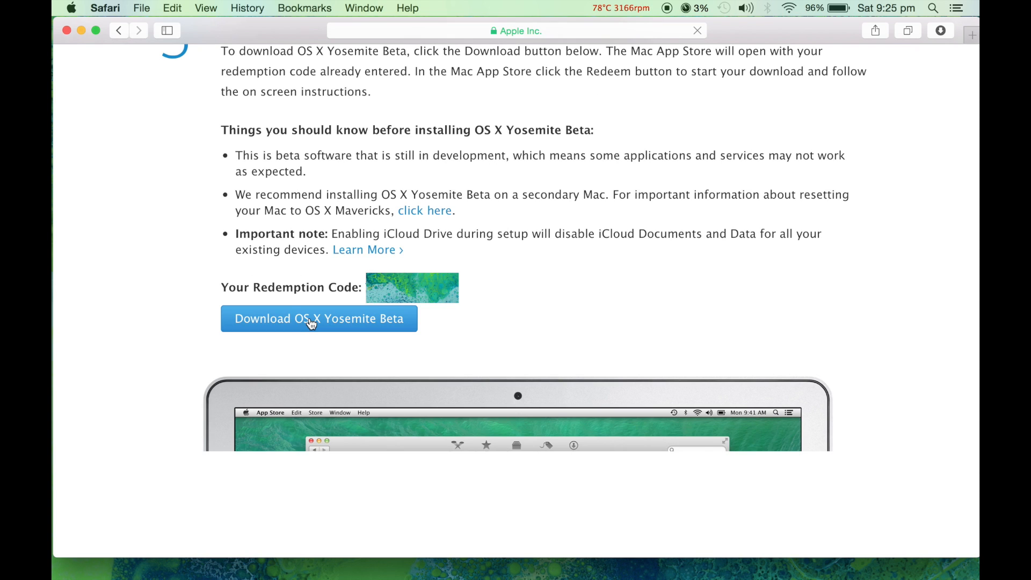
click(312, 318)
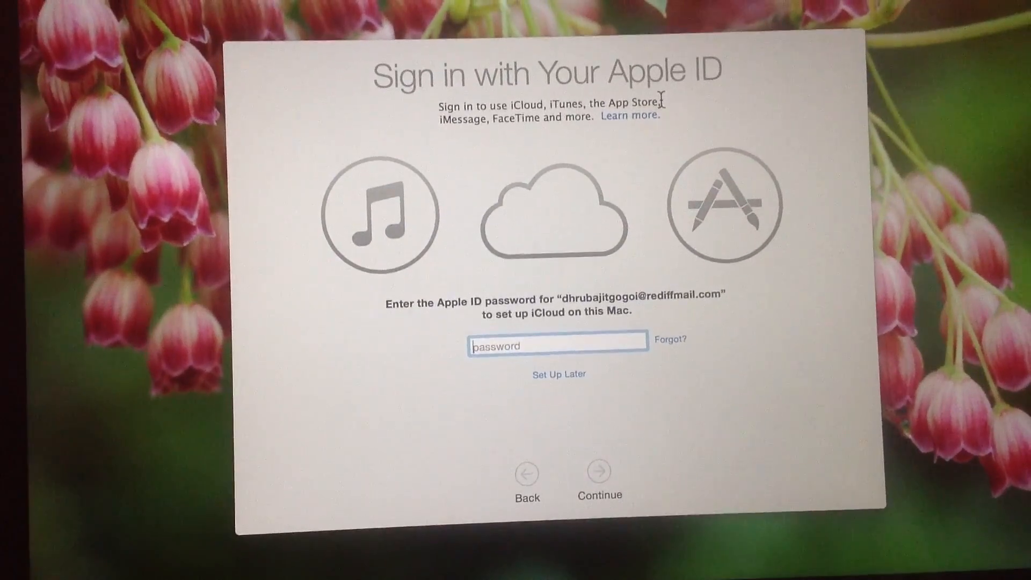
Step: Enter the Apple ID password and agree to the Terms and Conditions
text(password)
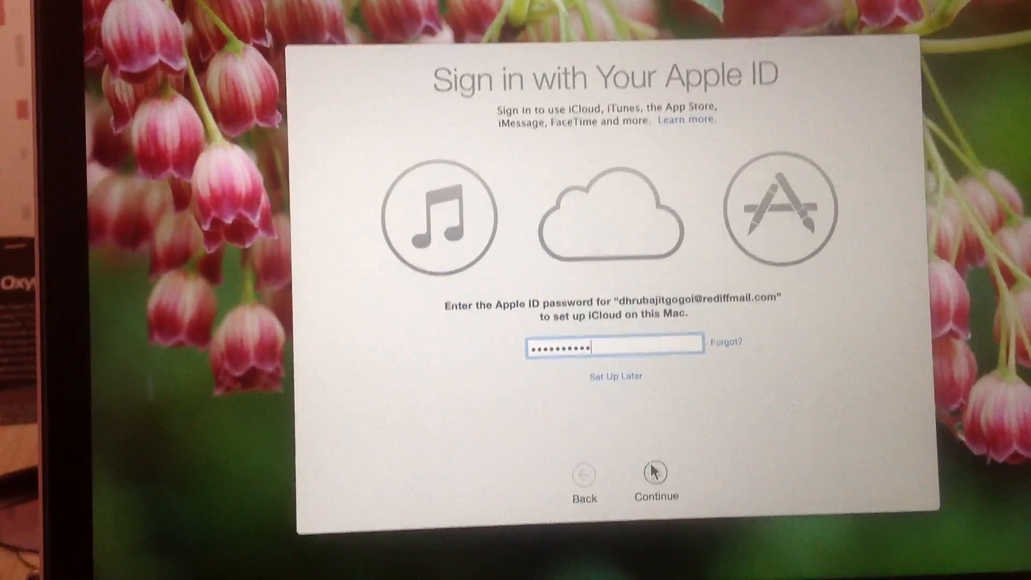
click(653, 474)
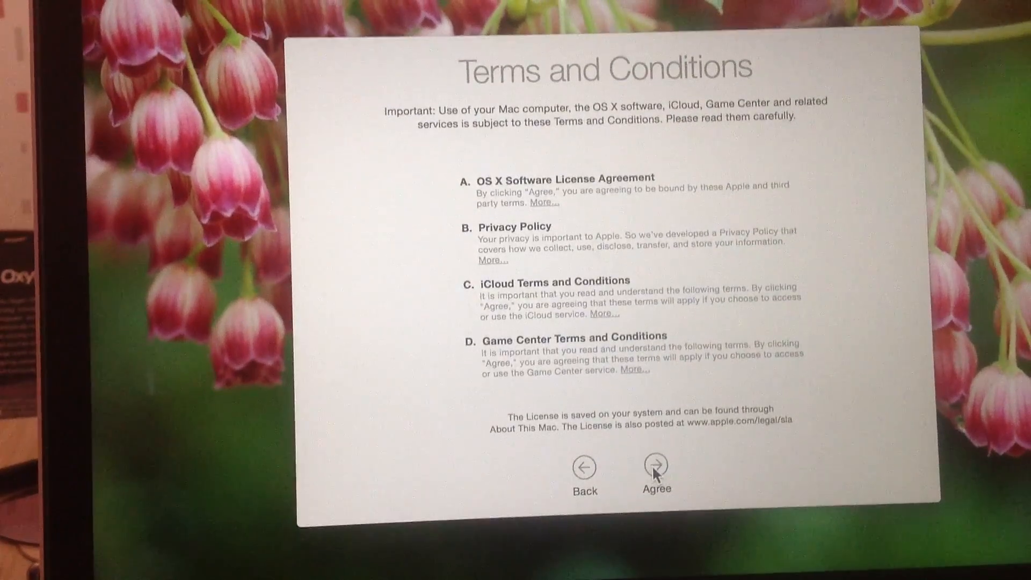
click(656, 472)
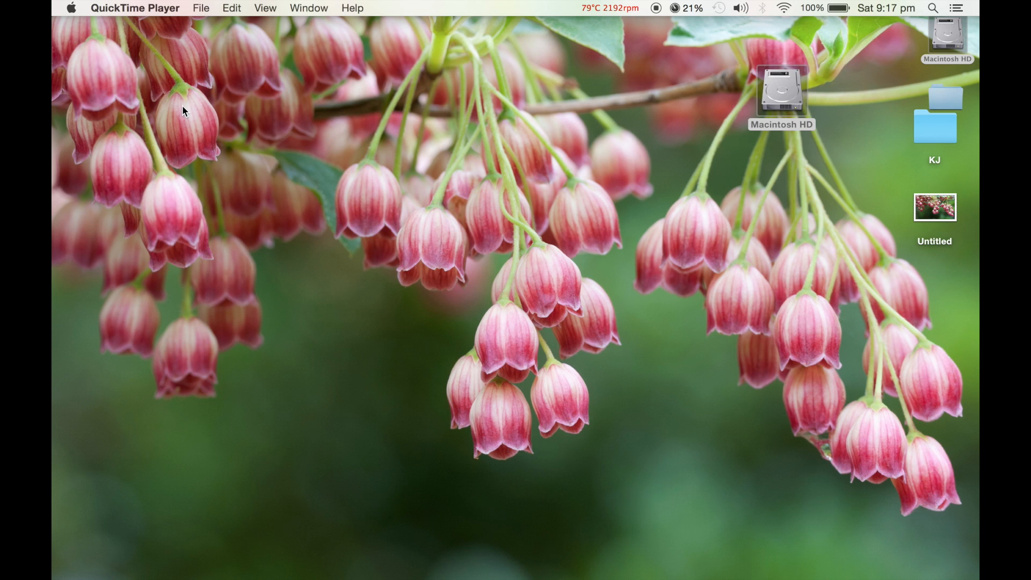
mouse_move(313, 557)
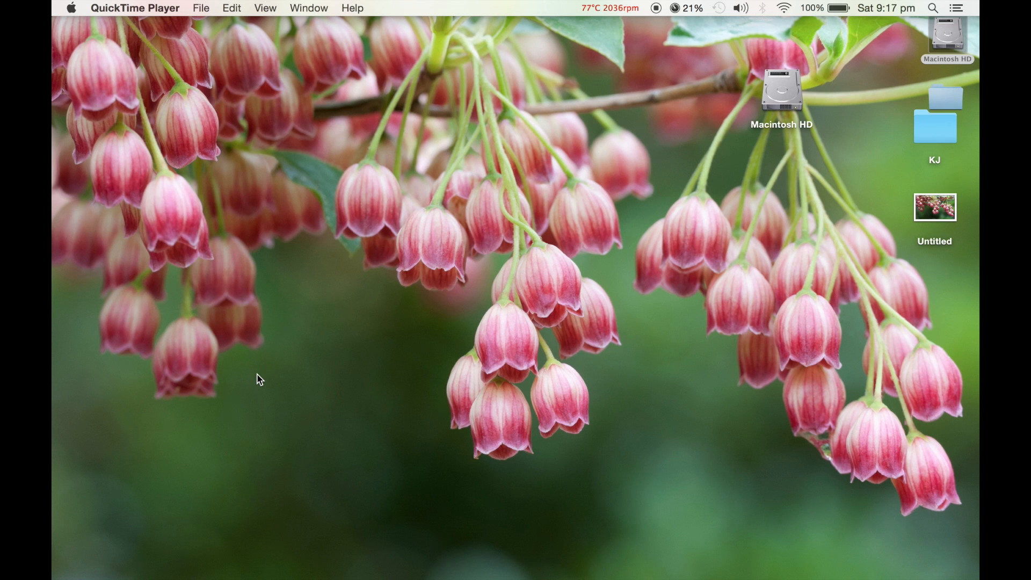
Step: Open the Macintosh HD drive in a Finder window
key(F12)
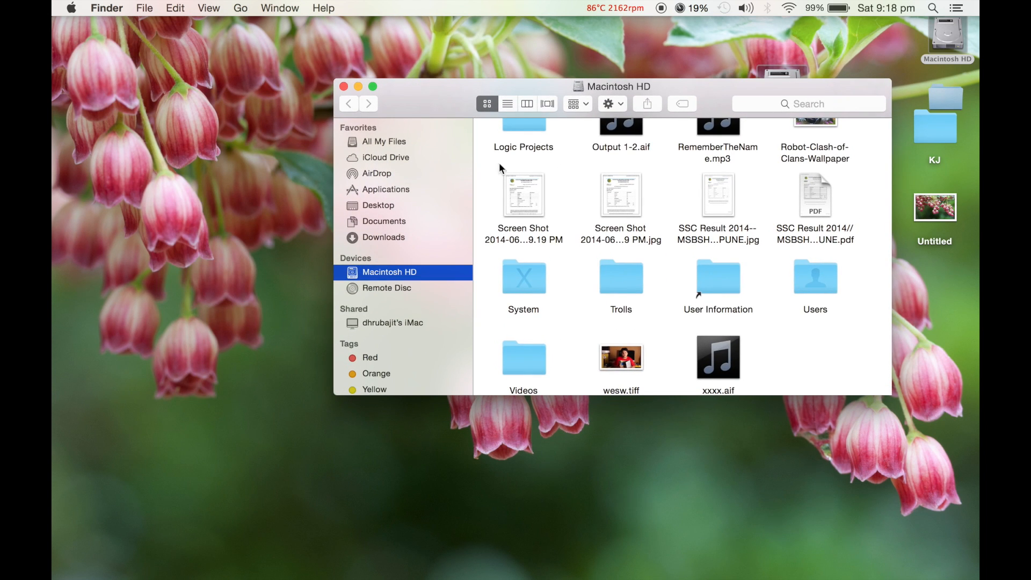
mouse_move(173, 51)
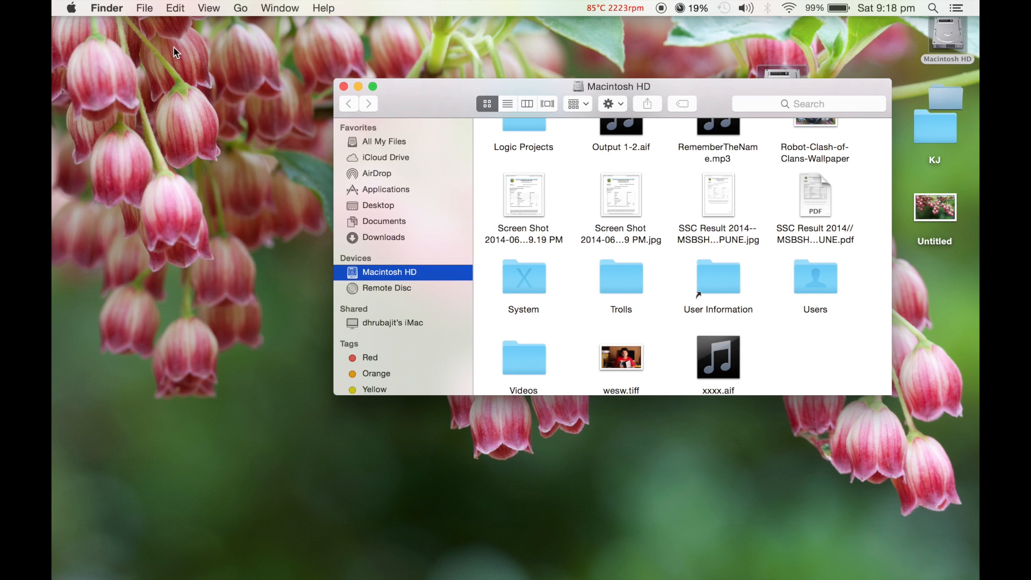
Step: Choose the green-and-blue Abstract desktop picture in Desktop & Screen Saver, then close preferences
click(70, 8)
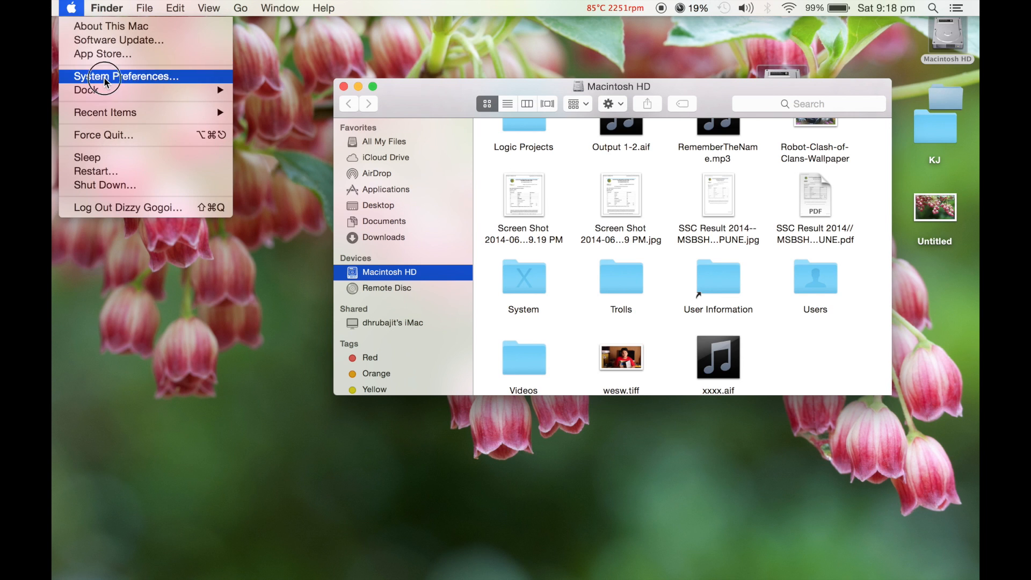
click(127, 77)
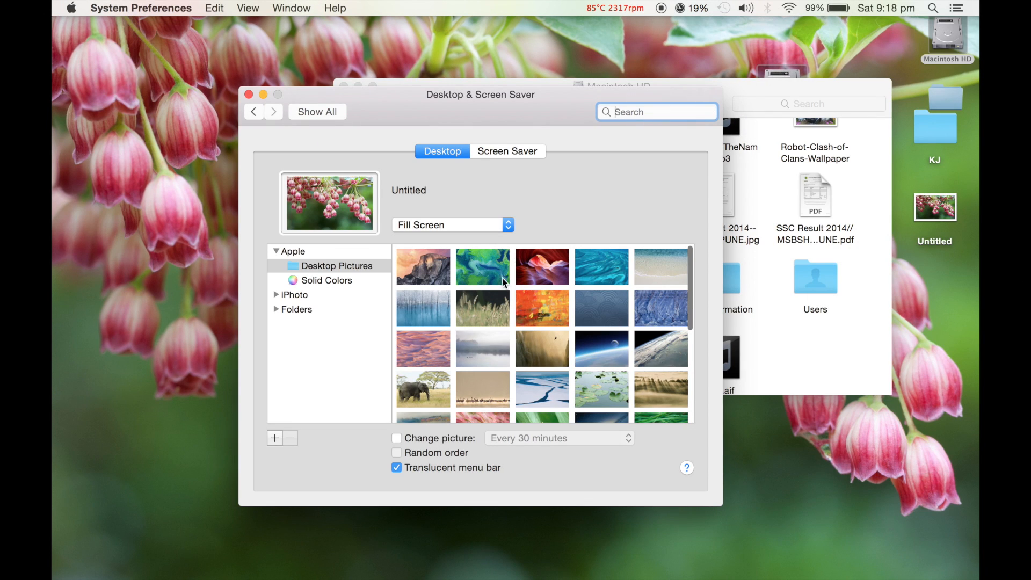
click(482, 267)
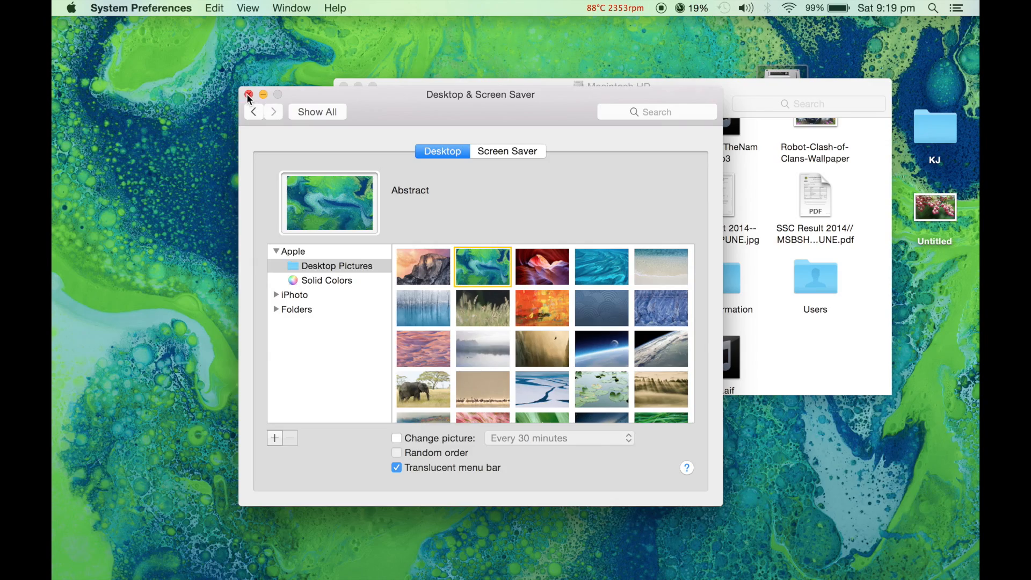
click(249, 95)
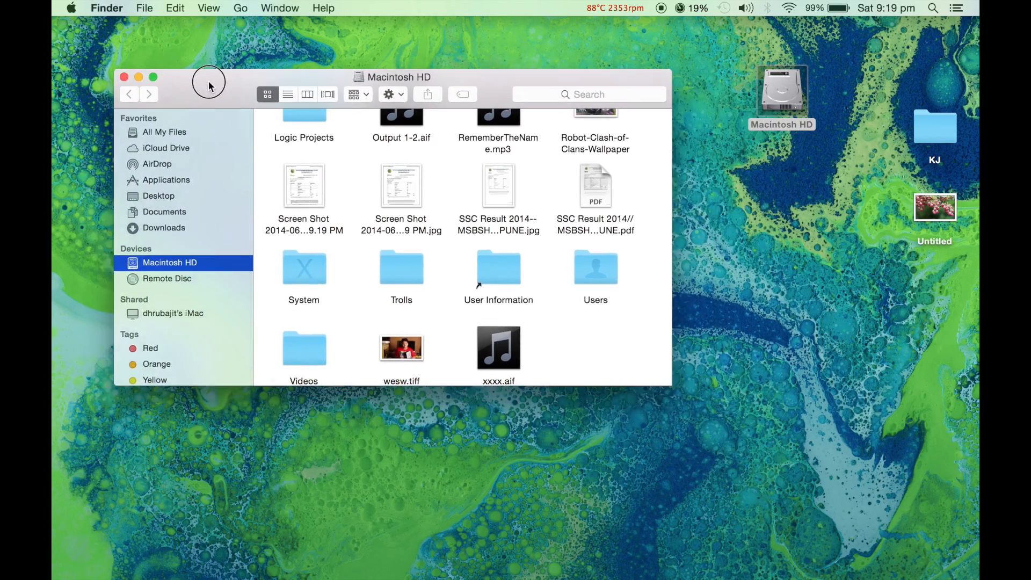
Step: Close the Macintosh HD window and check the battery status menu
click(834, 8)
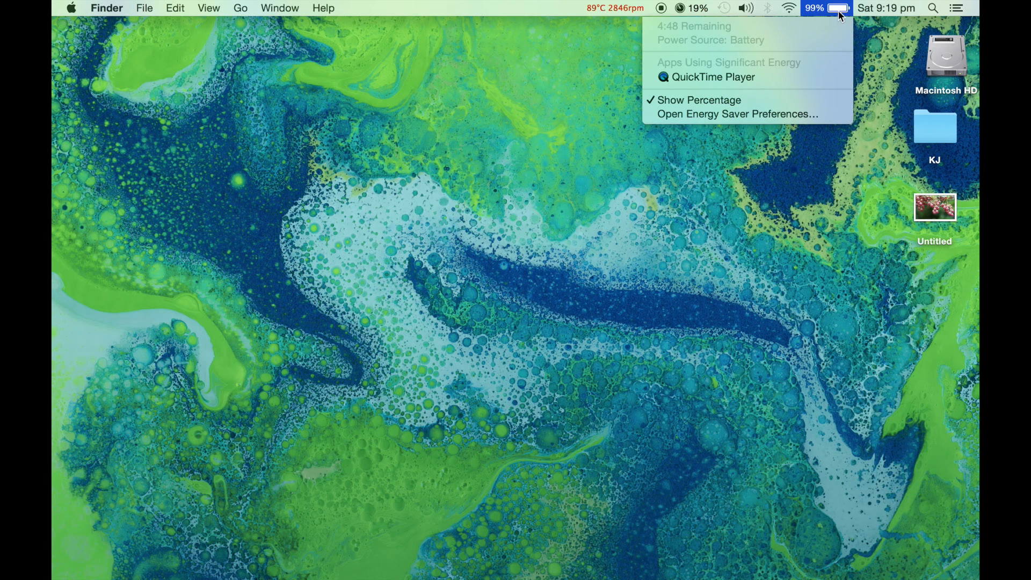
click(839, 11)
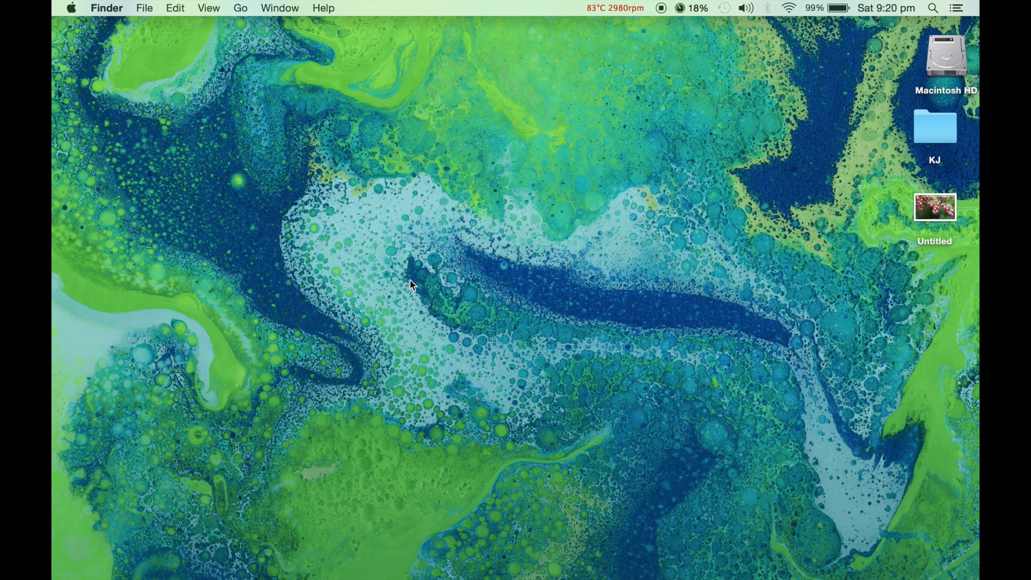
click(932, 9)
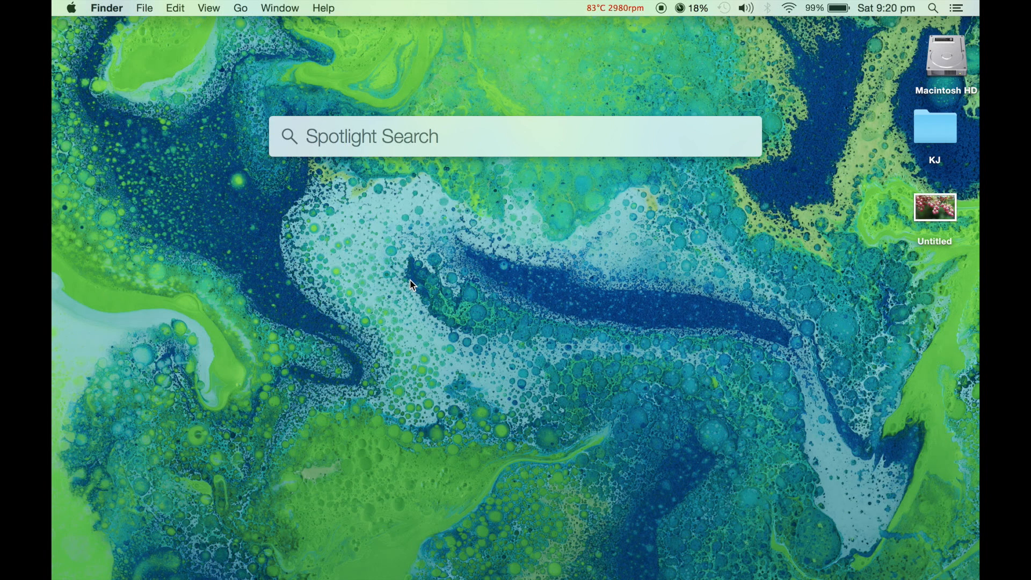
text(un)
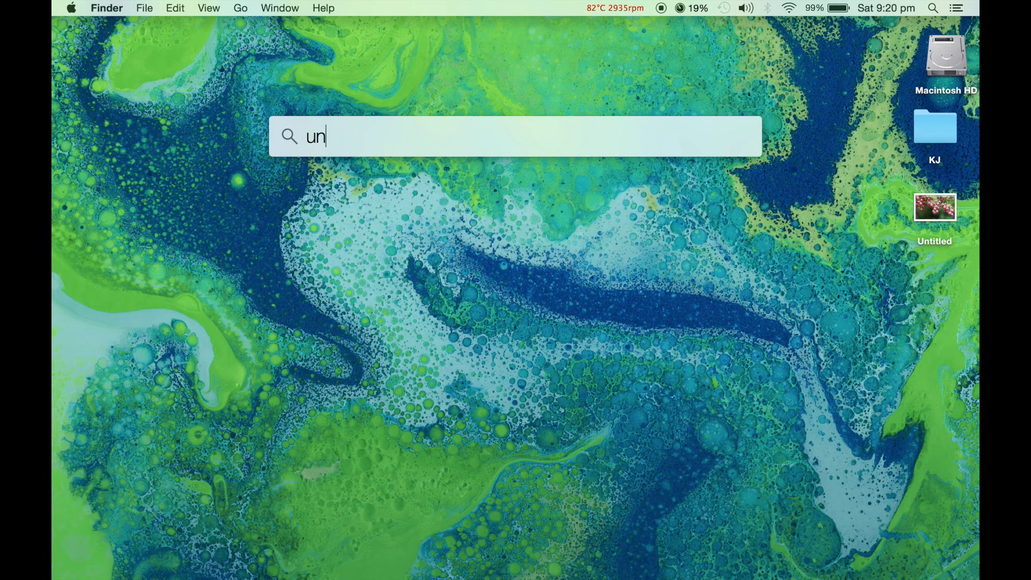
text(titled)
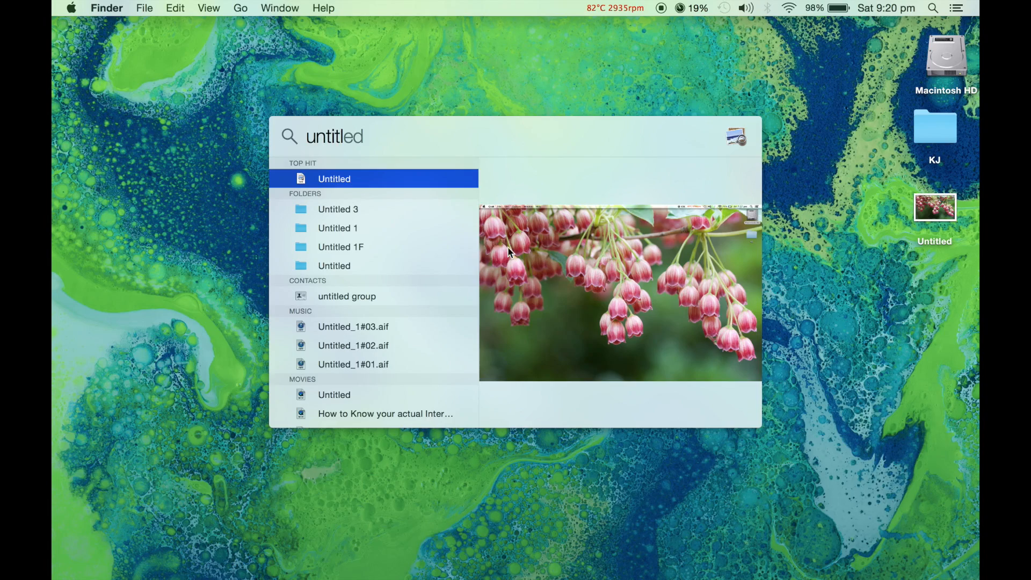
double_click(334, 178)
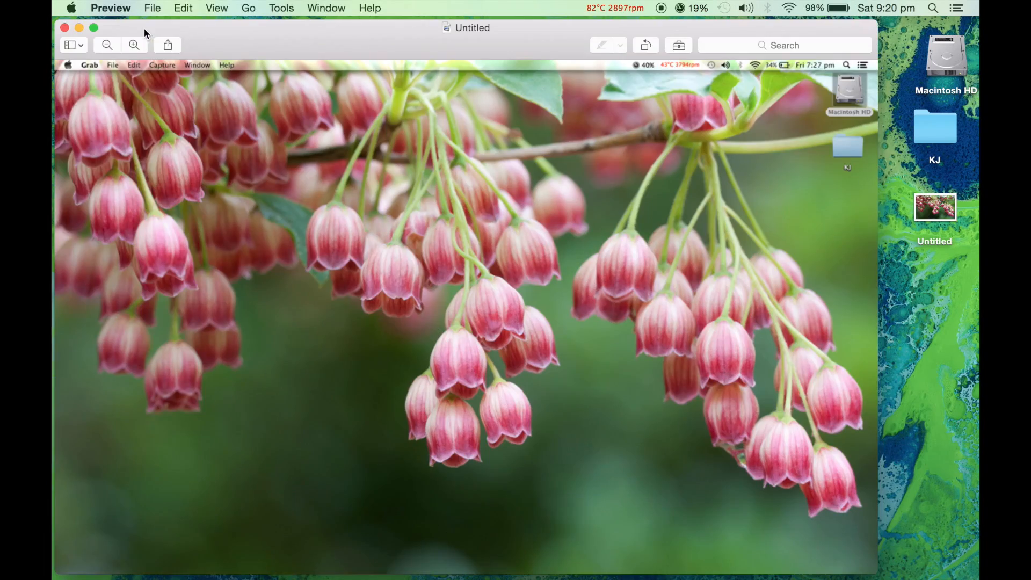
click(110, 8)
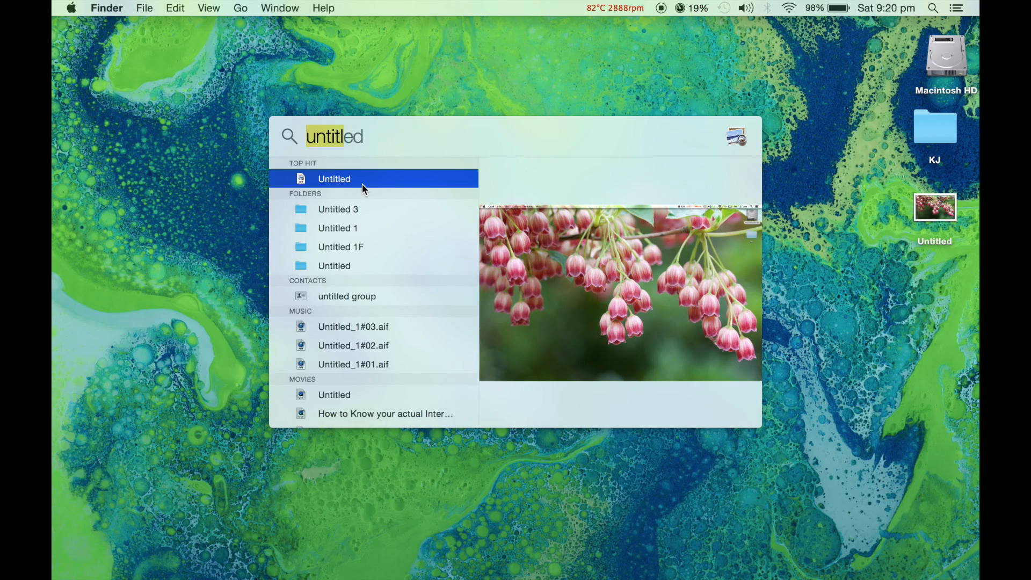
click(355, 178)
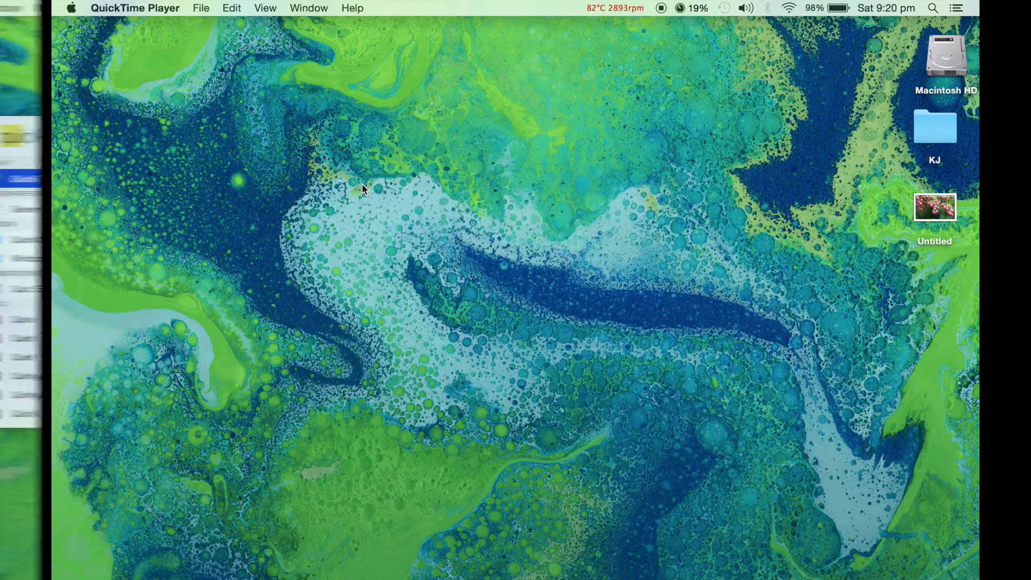
text(launchpad)
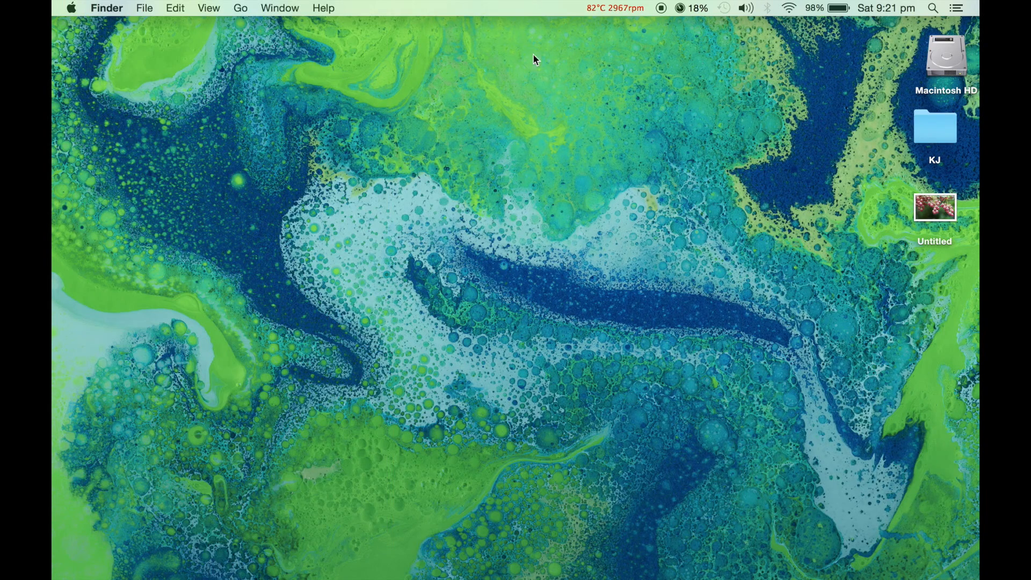
mouse_move(606, 17)
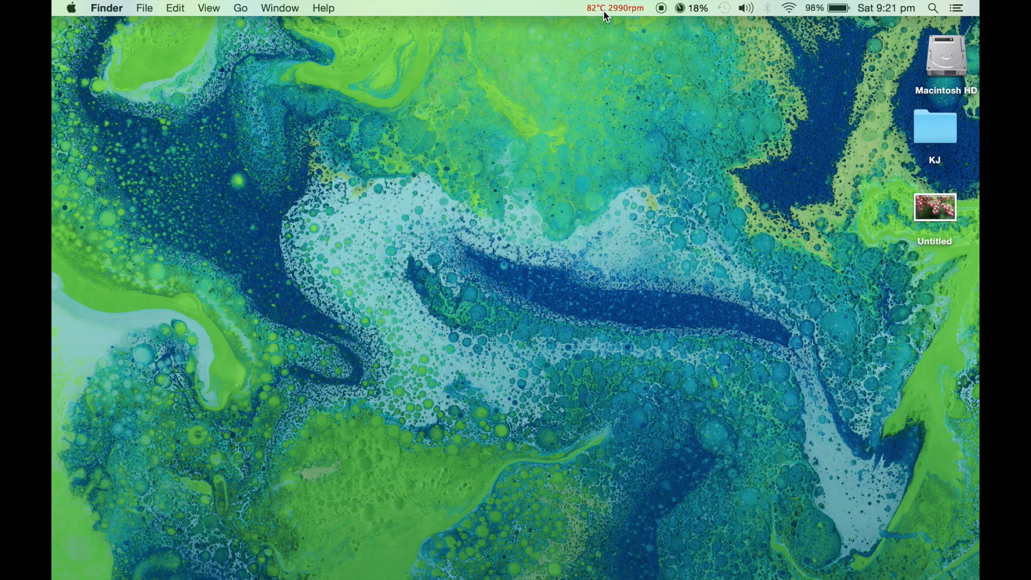